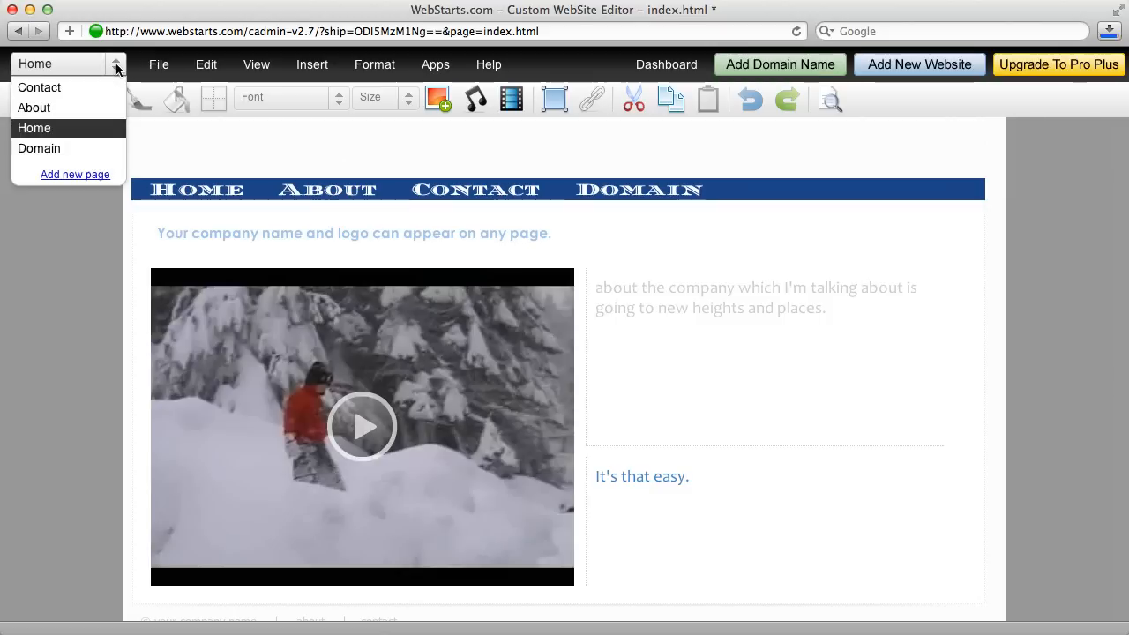
{"action": "mouse_move", "coordinate": [74, 175]}
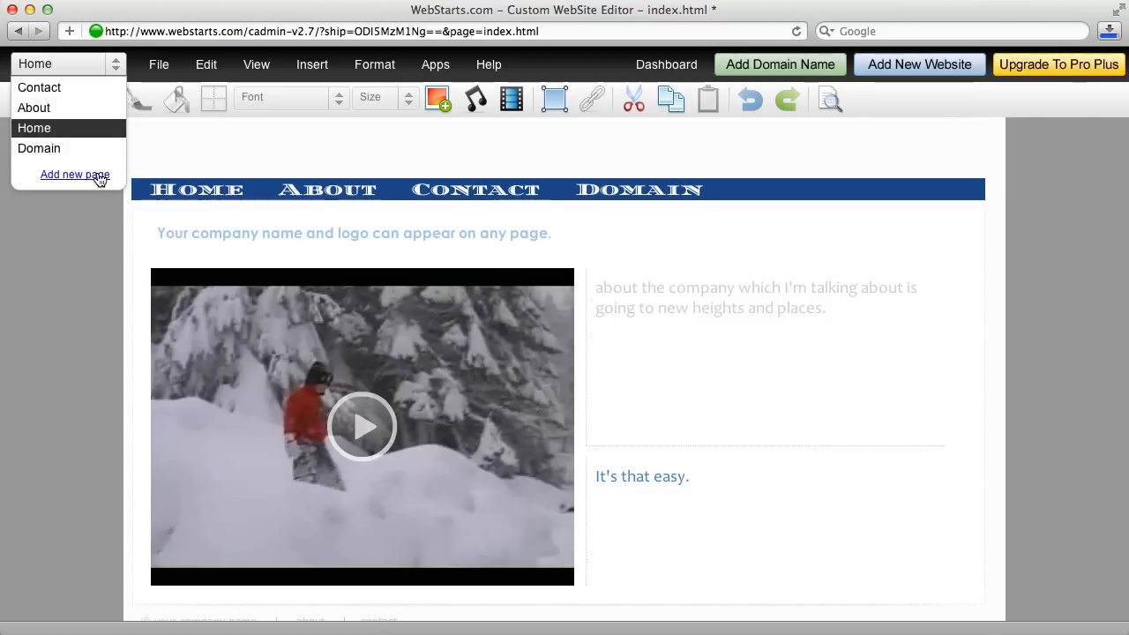
- Begin adding a new page from the page dropdown at top left
{"action": "left_click", "coordinate": [74, 174]}
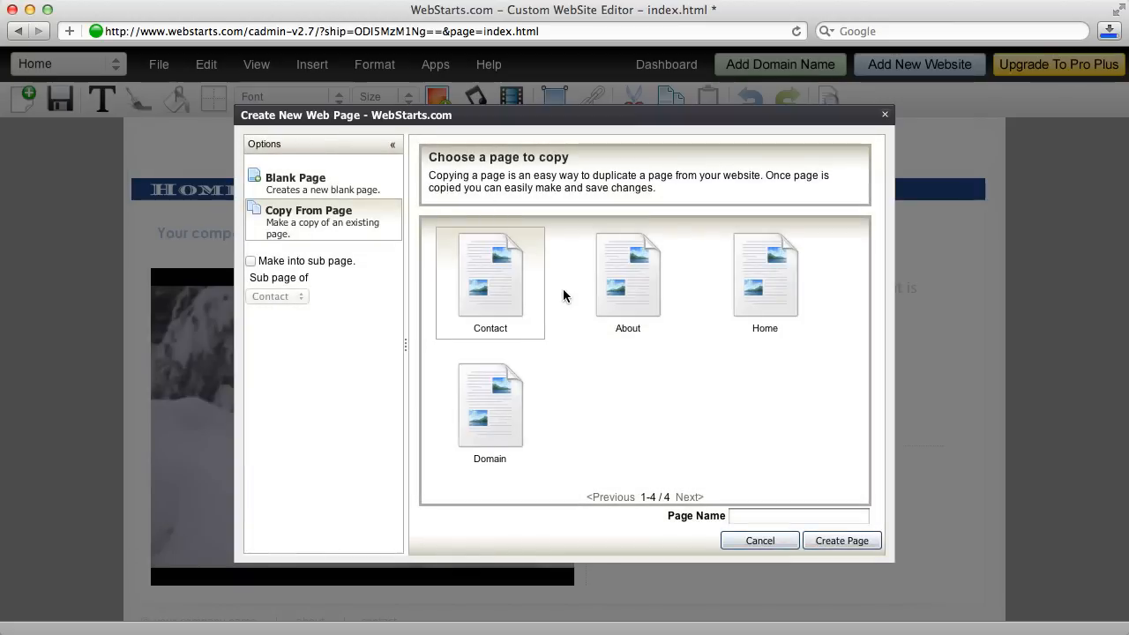
{"action": "mouse_move", "coordinate": [589, 286]}
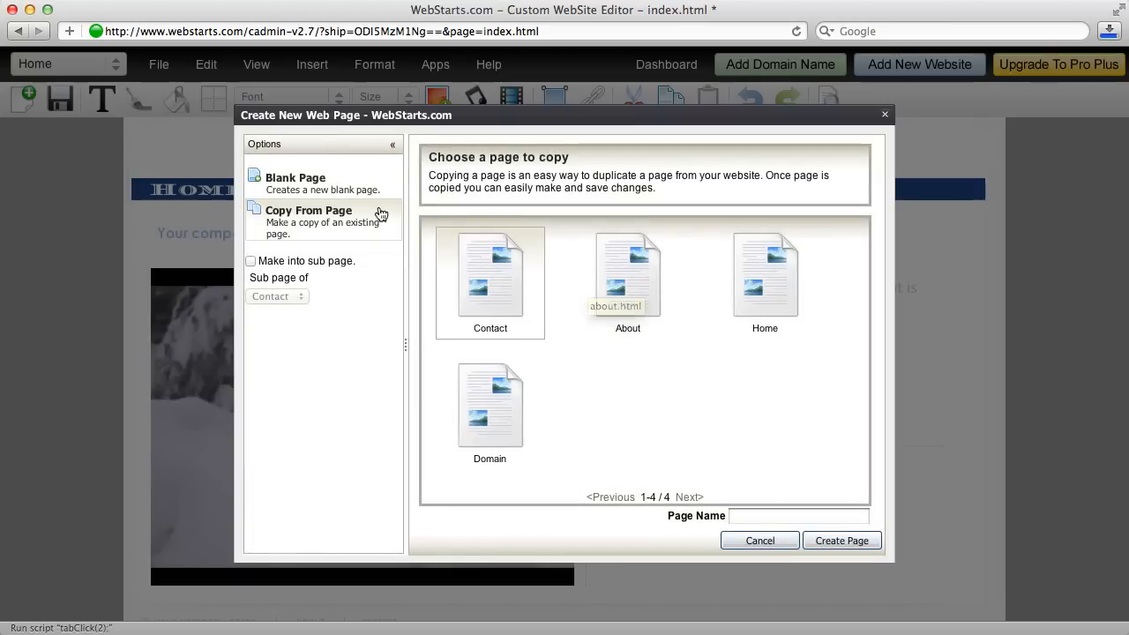
{"action": "mouse_move", "coordinate": [709, 247]}
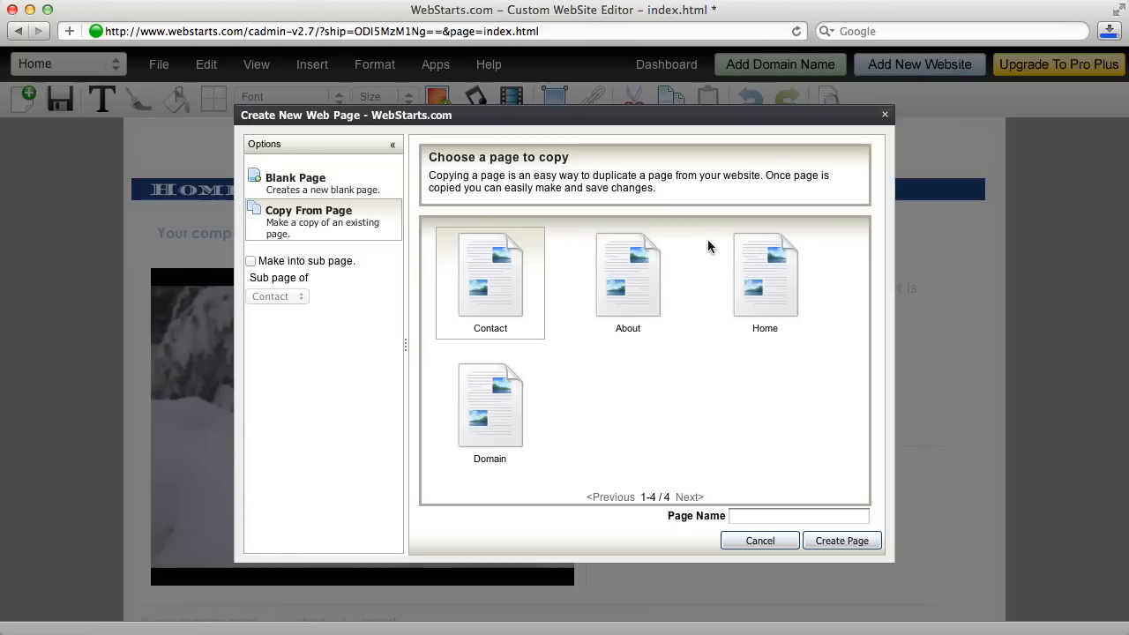
{"action": "mouse_move", "coordinate": [667, 170]}
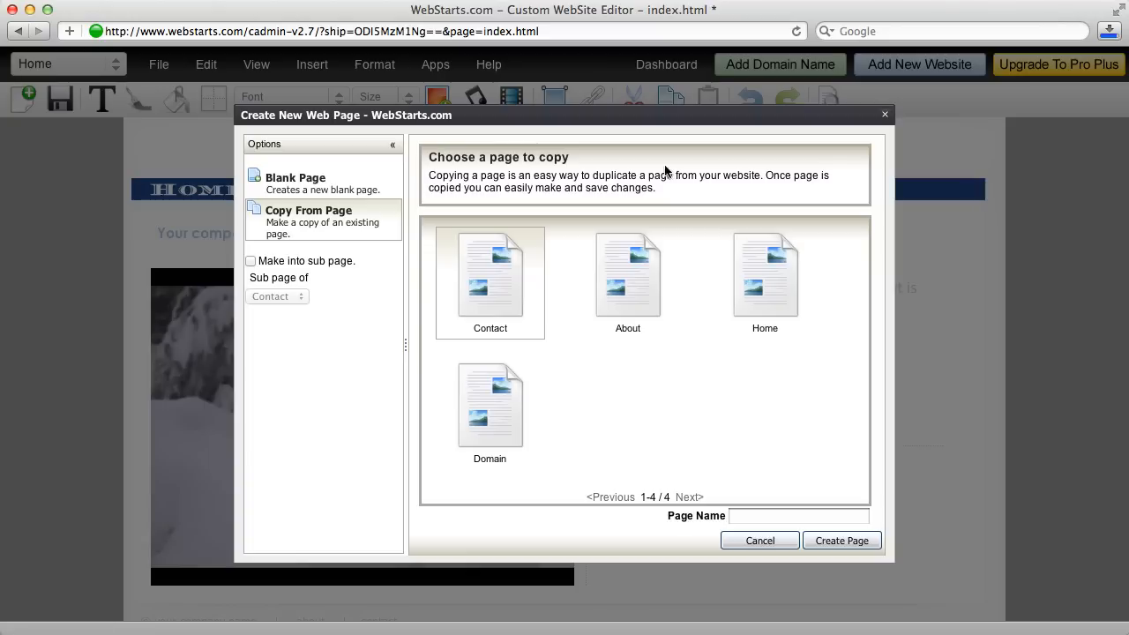
{"action": "mouse_move", "coordinate": [888, 118]}
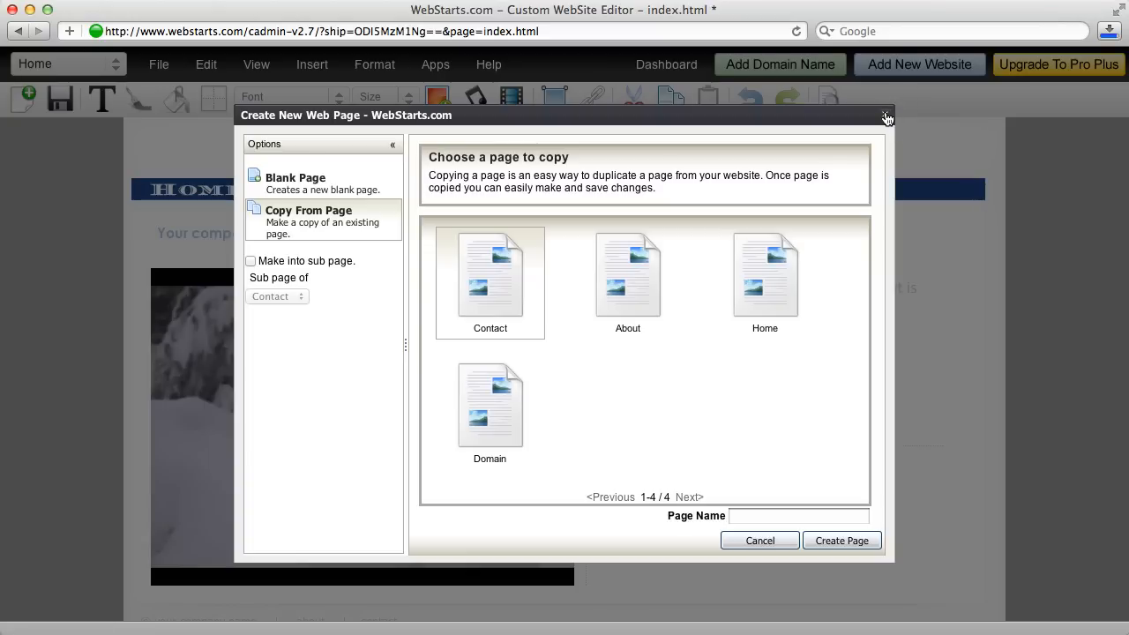
- Dismiss the Create New Web Page dialog without creating anything
{"action": "left_click", "coordinate": [885, 117]}
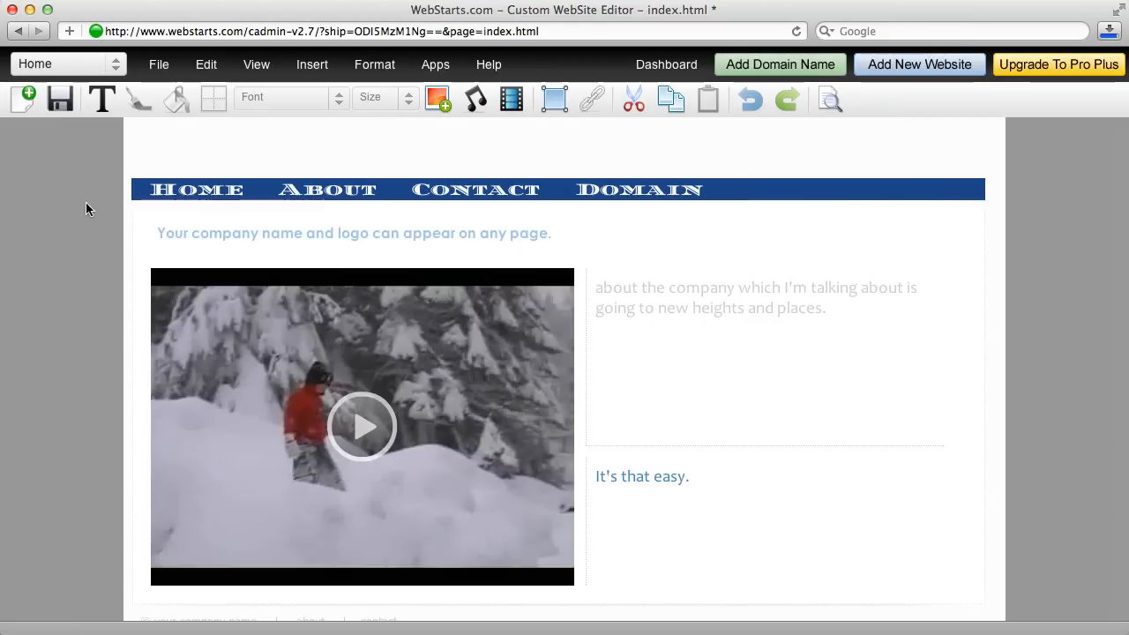
{"action": "mouse_move", "coordinate": [221, 138]}
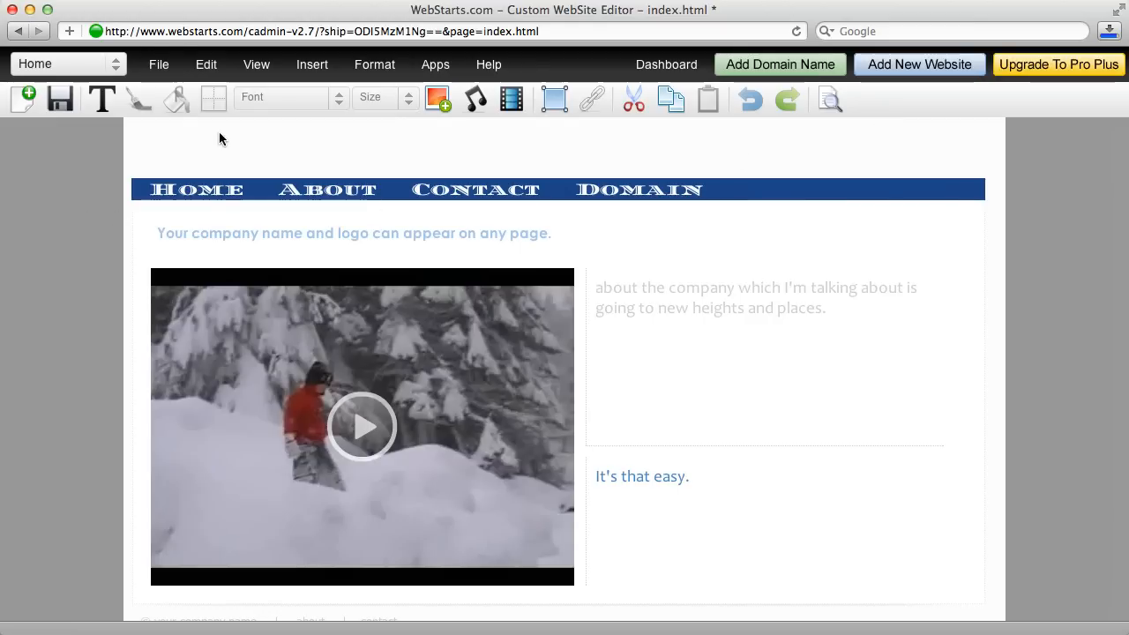
{"action": "mouse_move", "coordinate": [226, 148]}
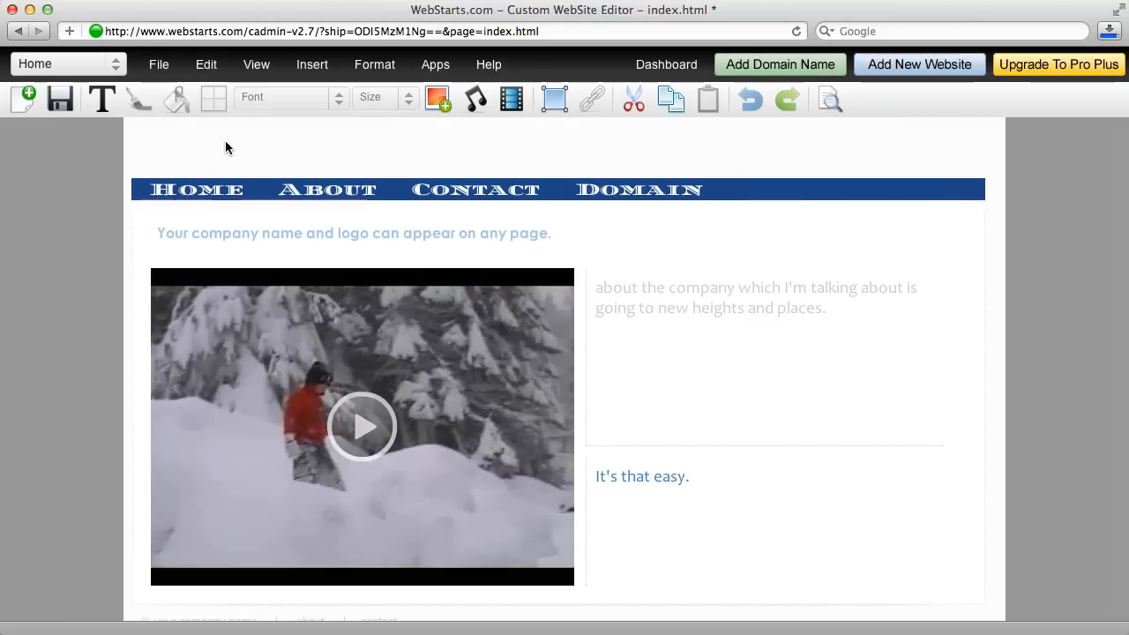
{"action": "mouse_move", "coordinate": [272, 172]}
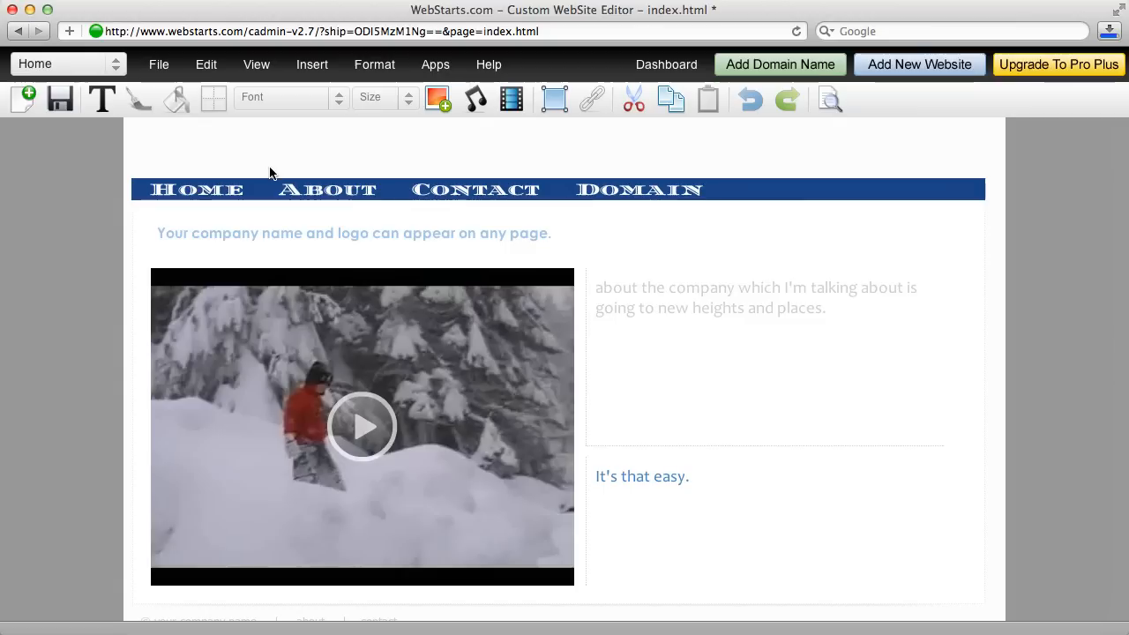
{"action": "left_click", "coordinate": [159, 64]}
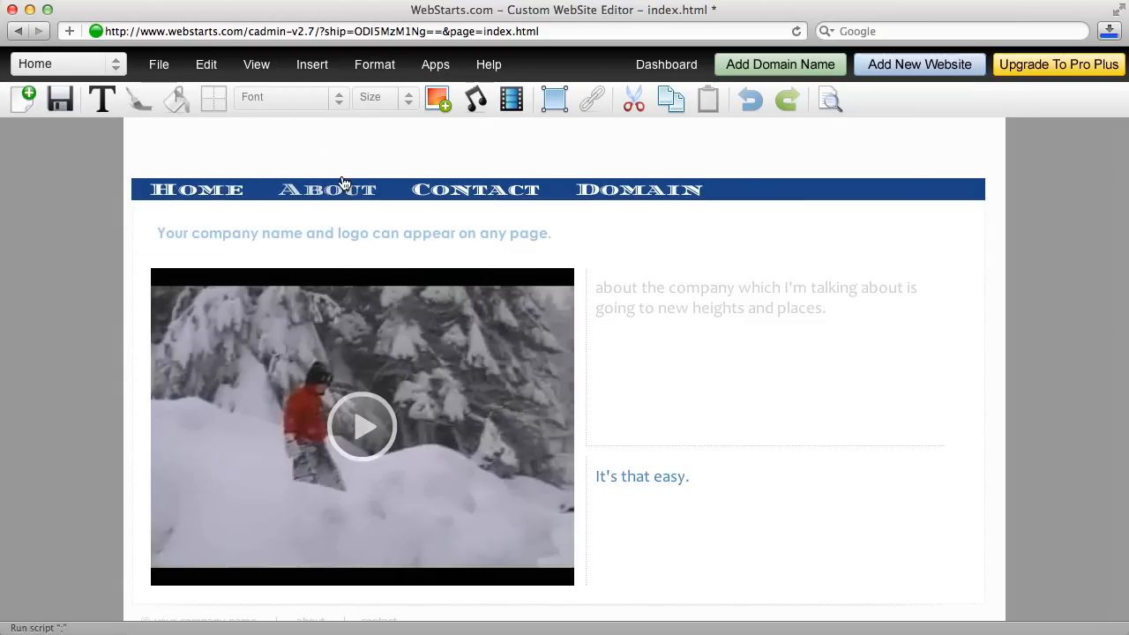
- Select the navigation menu and keep the Horizontal Menu layout in the Menu Builder
{"action": "left_click", "coordinate": [326, 189]}
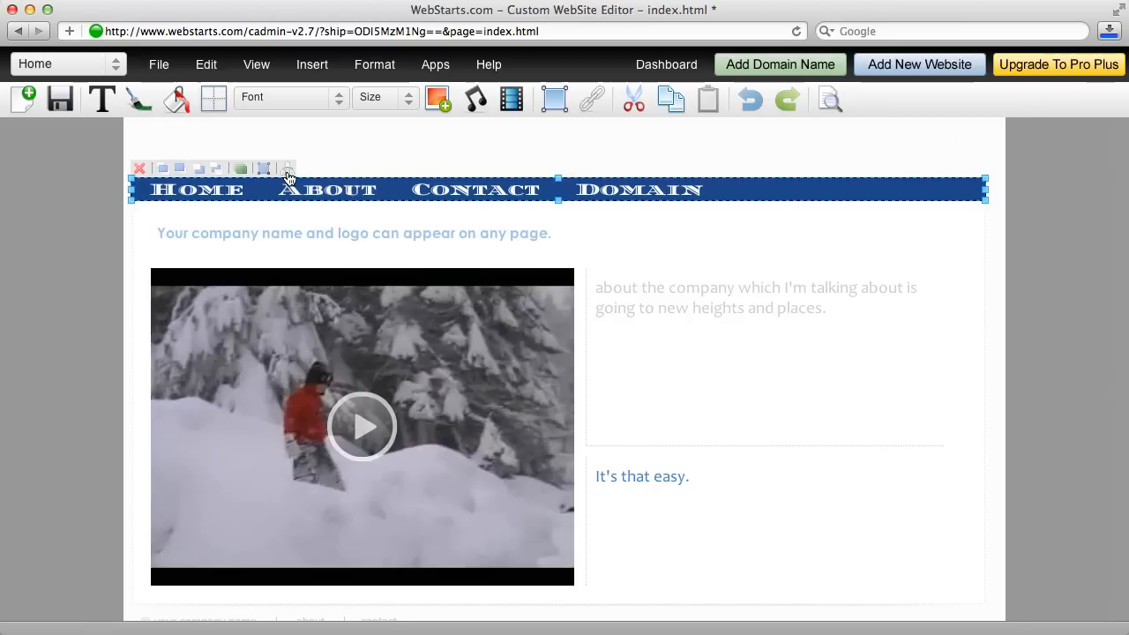
{"action": "mouse_move", "coordinate": [288, 176]}
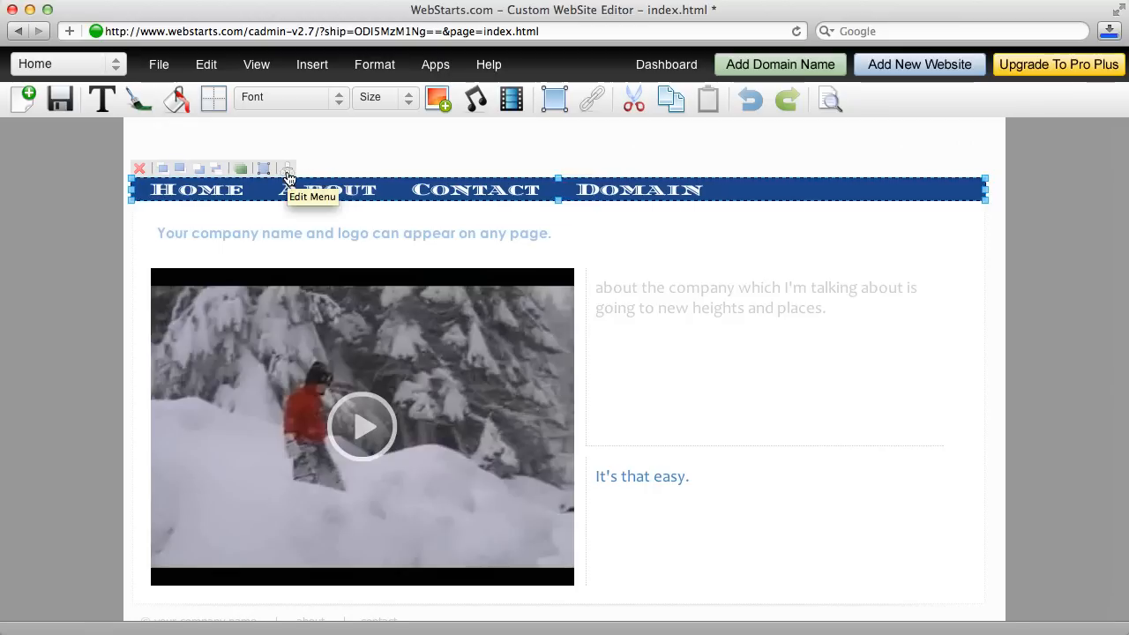
{"action": "mouse_move", "coordinate": [1037, 261]}
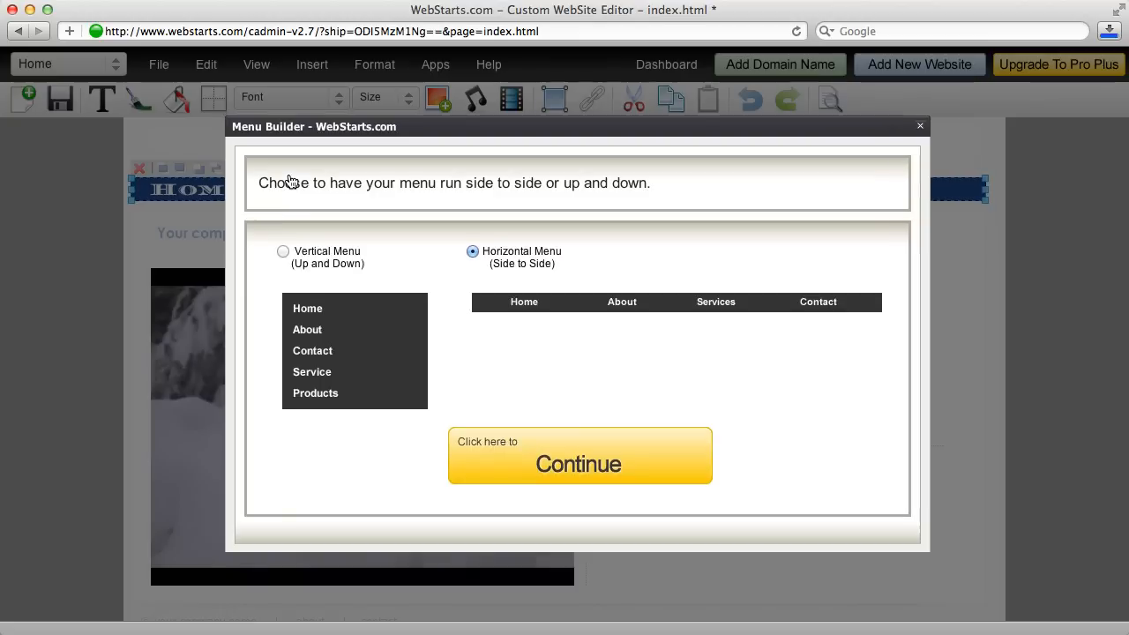
{"action": "mouse_move", "coordinate": [653, 473]}
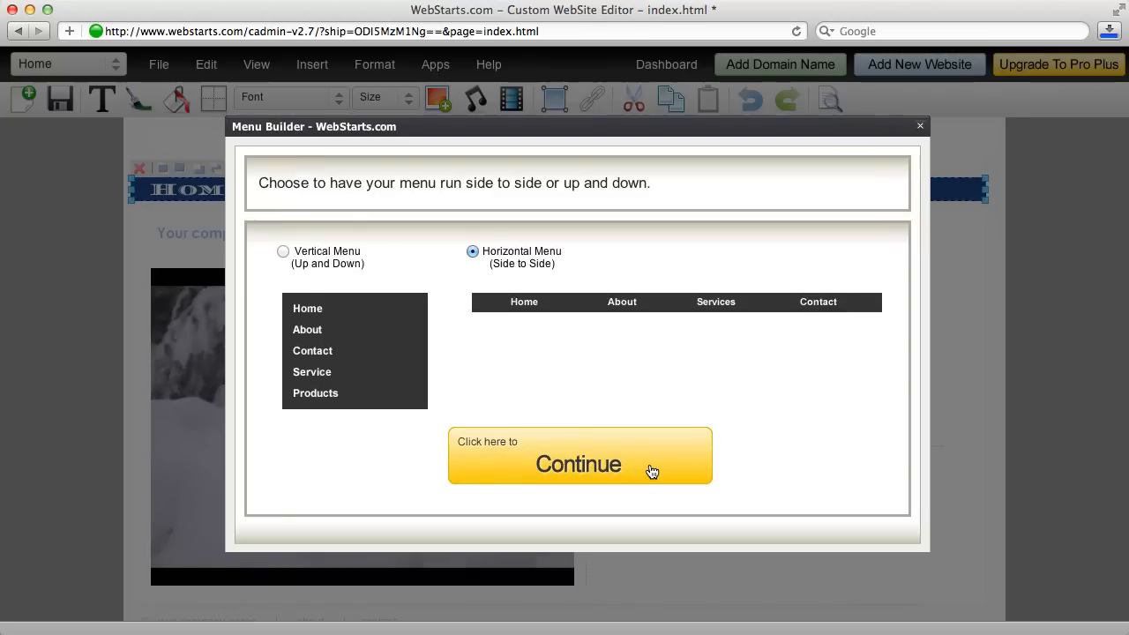
{"action": "left_click", "coordinate": [578, 464]}
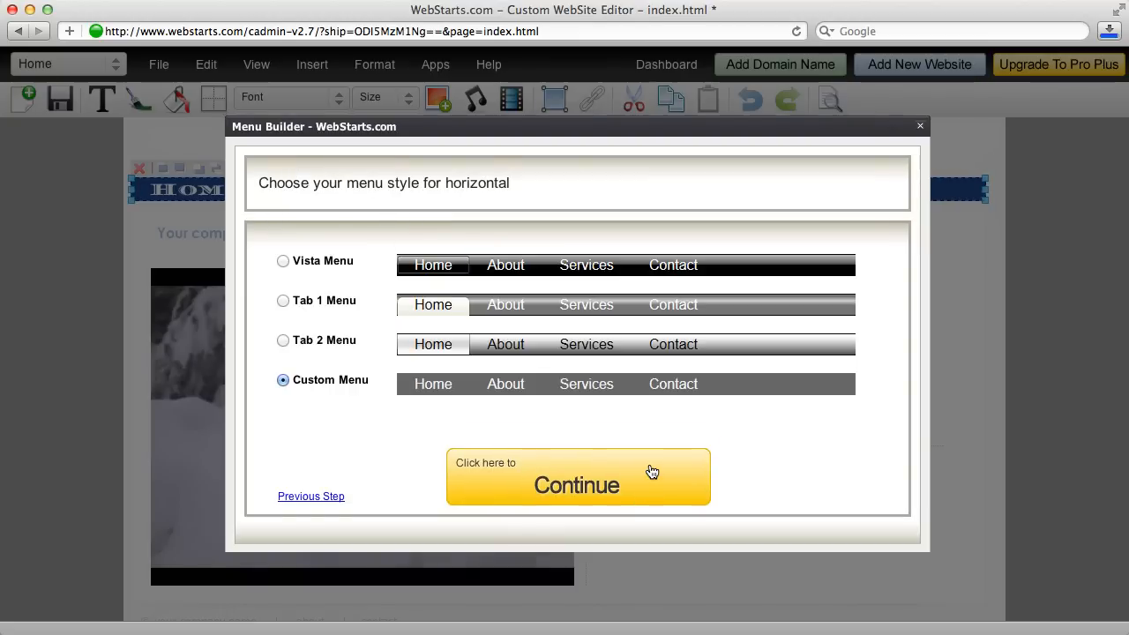
- Continue with Custom Menu and choose the Monoton font from the additional decorative fonts
{"action": "left_click", "coordinate": [577, 476]}
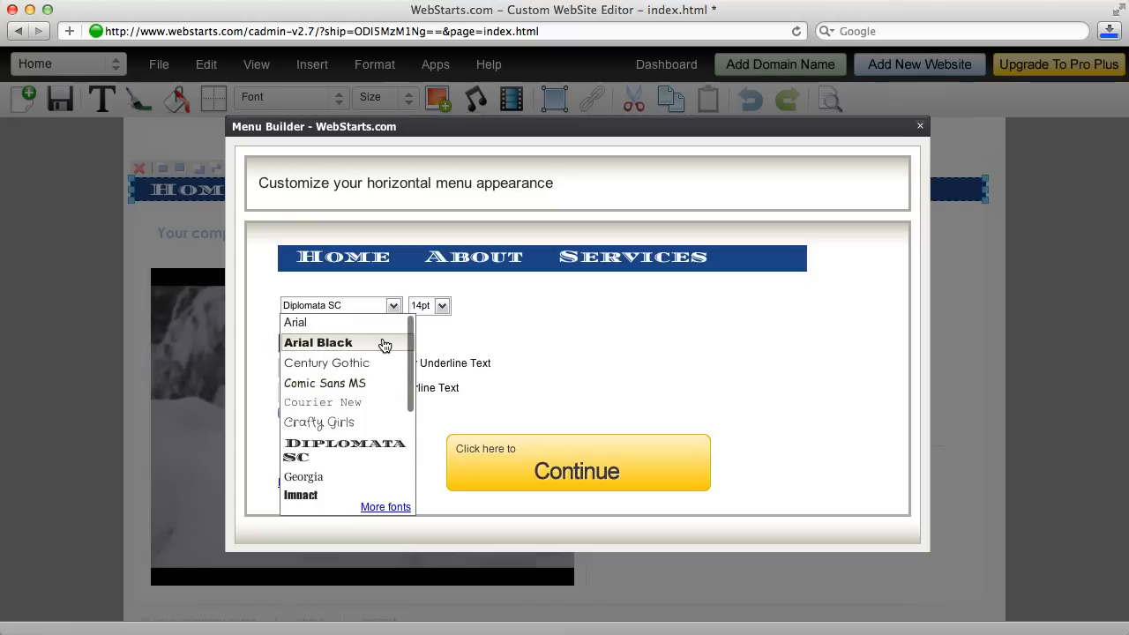
{"action": "scroll", "scroll_direction": "down", "scroll_amount": 3}
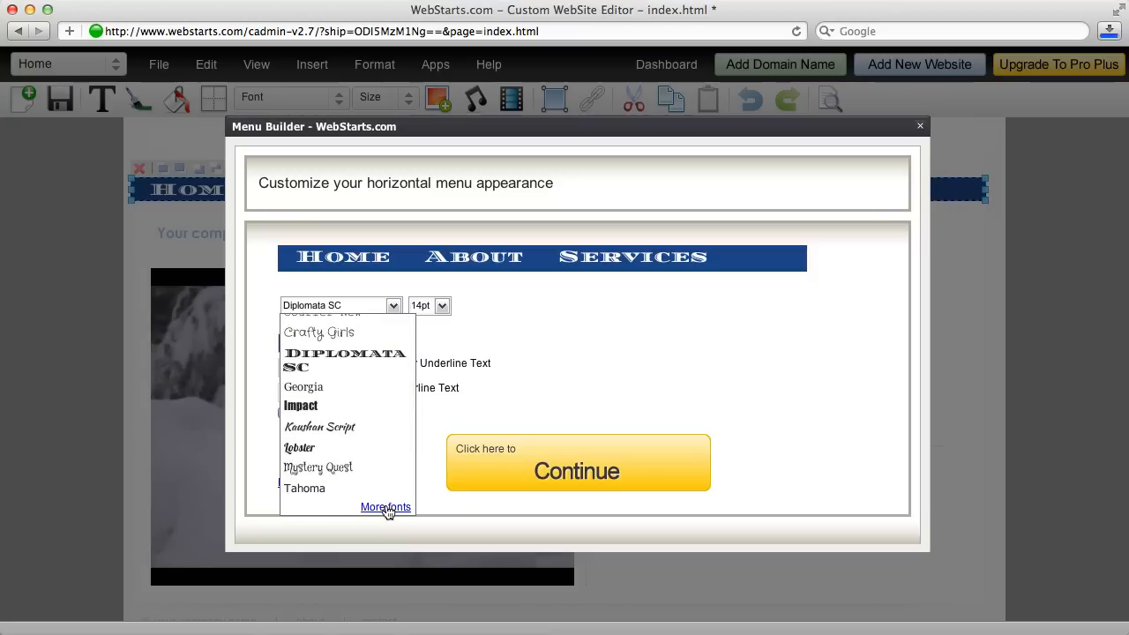
{"action": "left_click", "coordinate": [385, 506]}
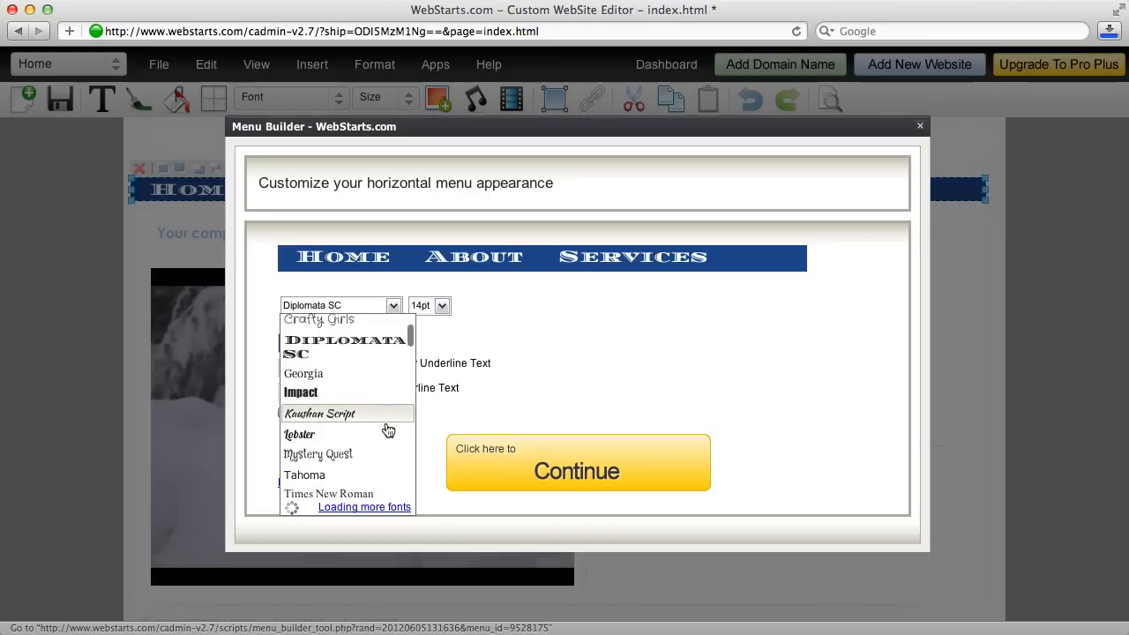
{"action": "scroll", "scroll_direction": "down", "scroll_amount": 3}
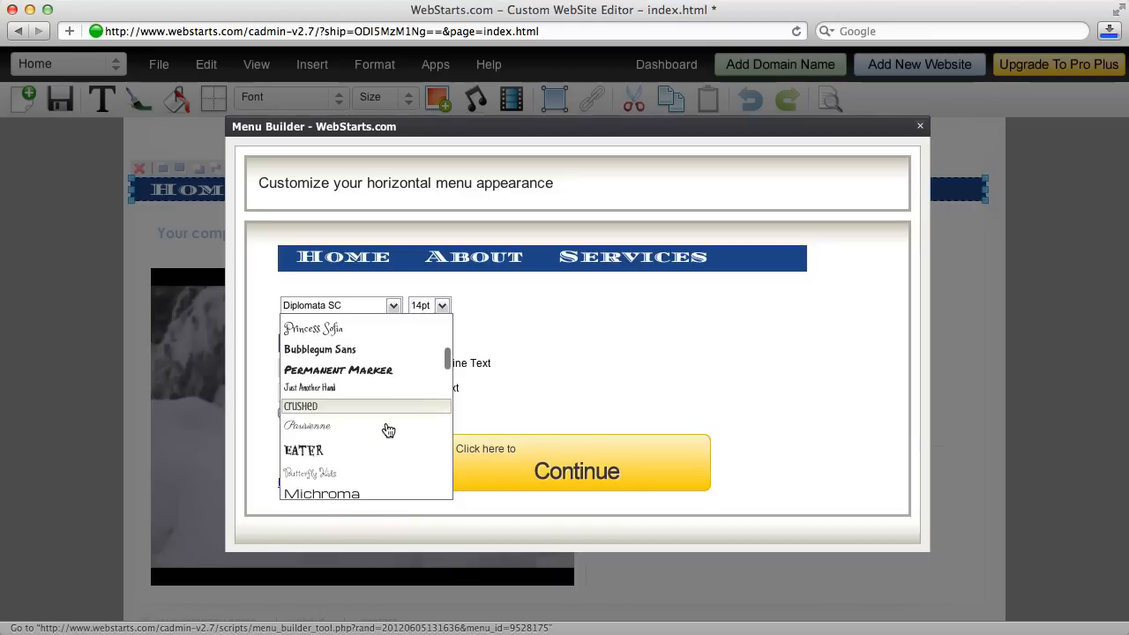
{"action": "scroll", "scroll_direction": "down", "scroll_amount": 3}
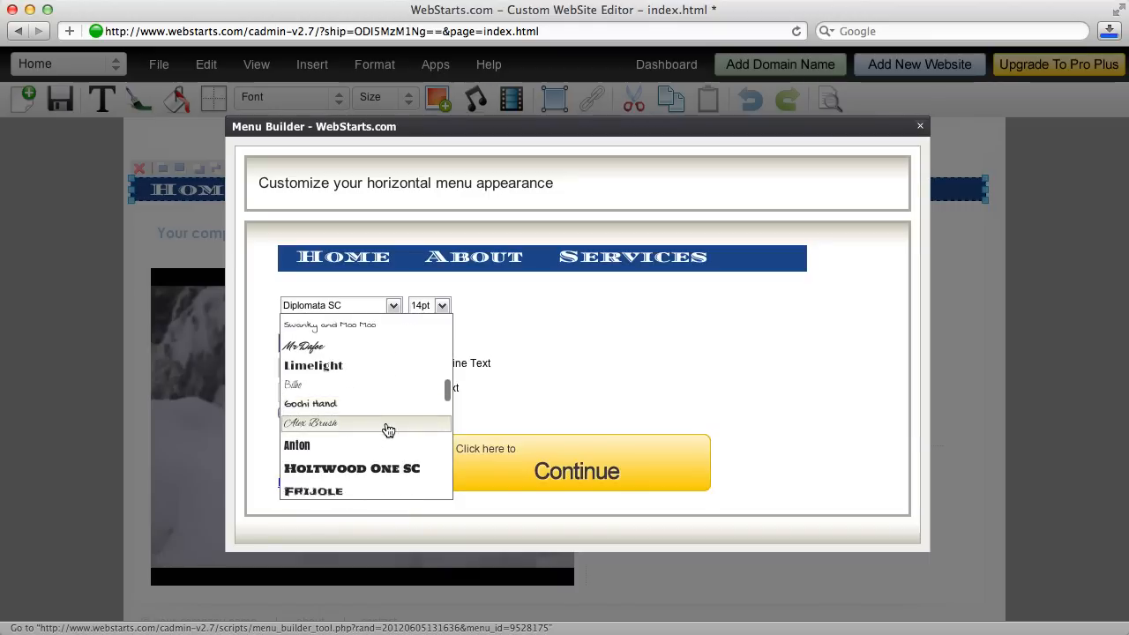
{"action": "scroll", "scroll_direction": "down", "scroll_amount": 3}
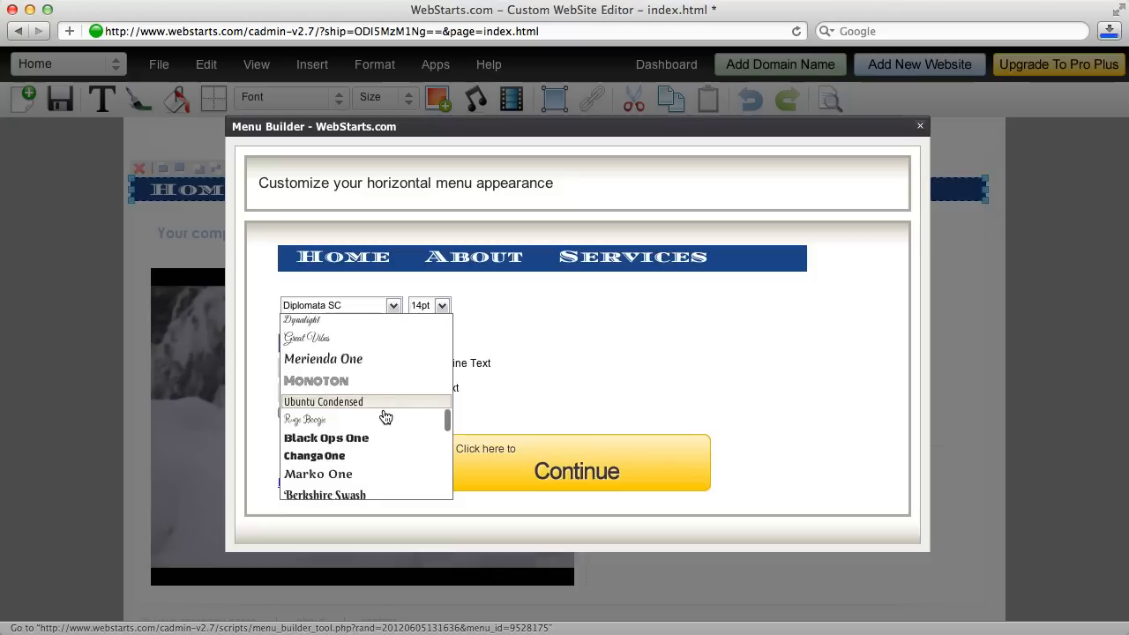
{"action": "left_click", "coordinate": [314, 381]}
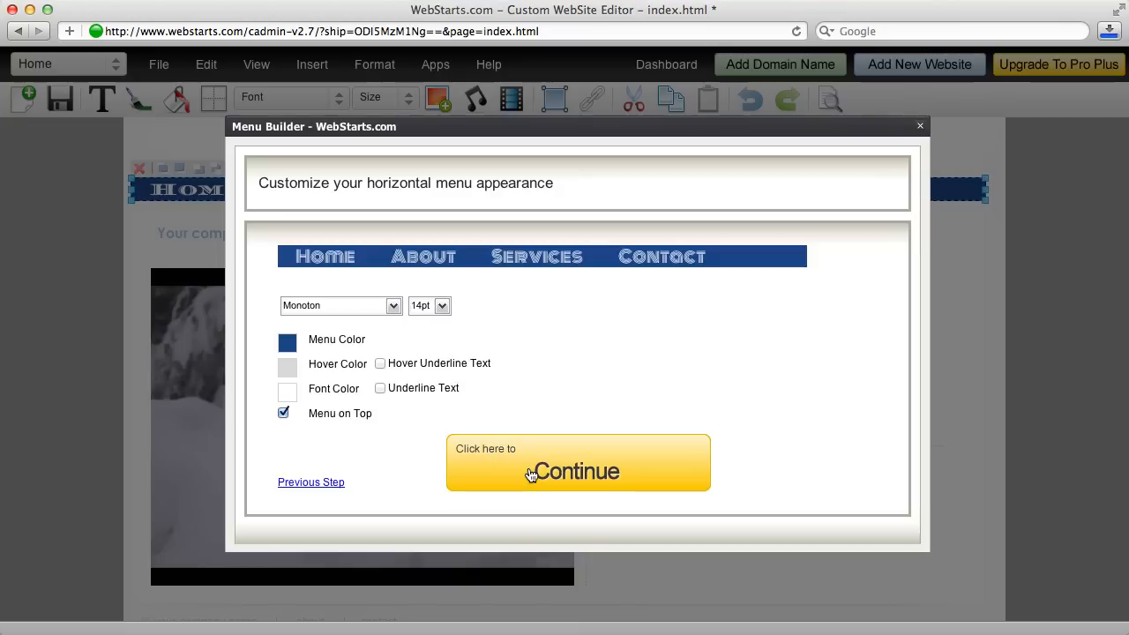
- Apply the Monoton menu settings to the Home page and close the Menu Builder
{"action": "left_click", "coordinate": [578, 471]}
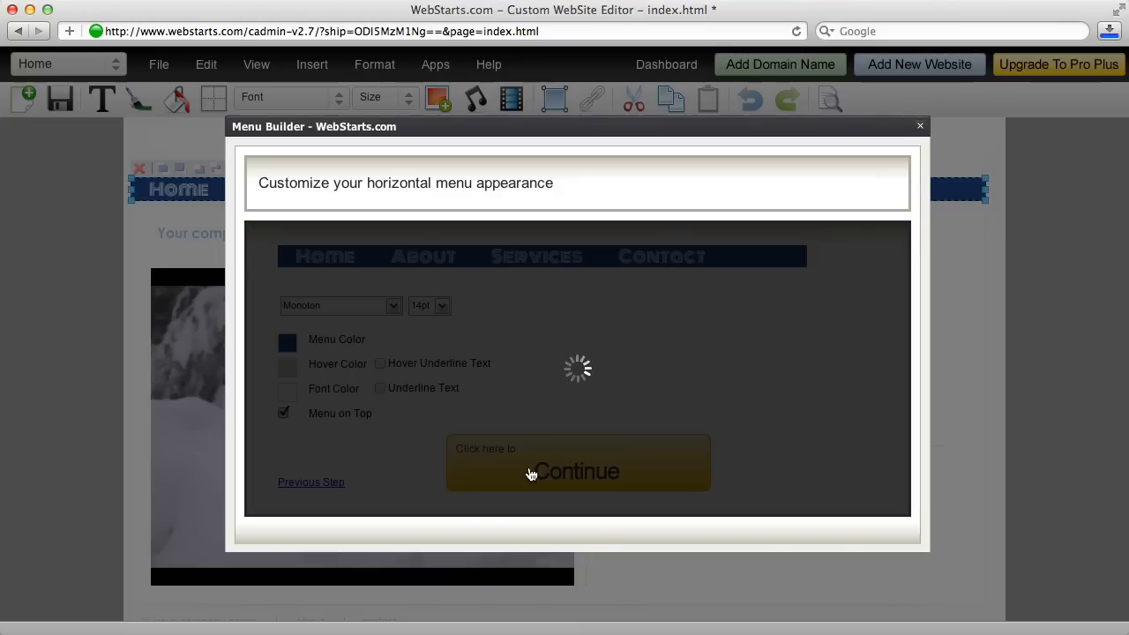
{"action": "left_click", "coordinate": [579, 471]}
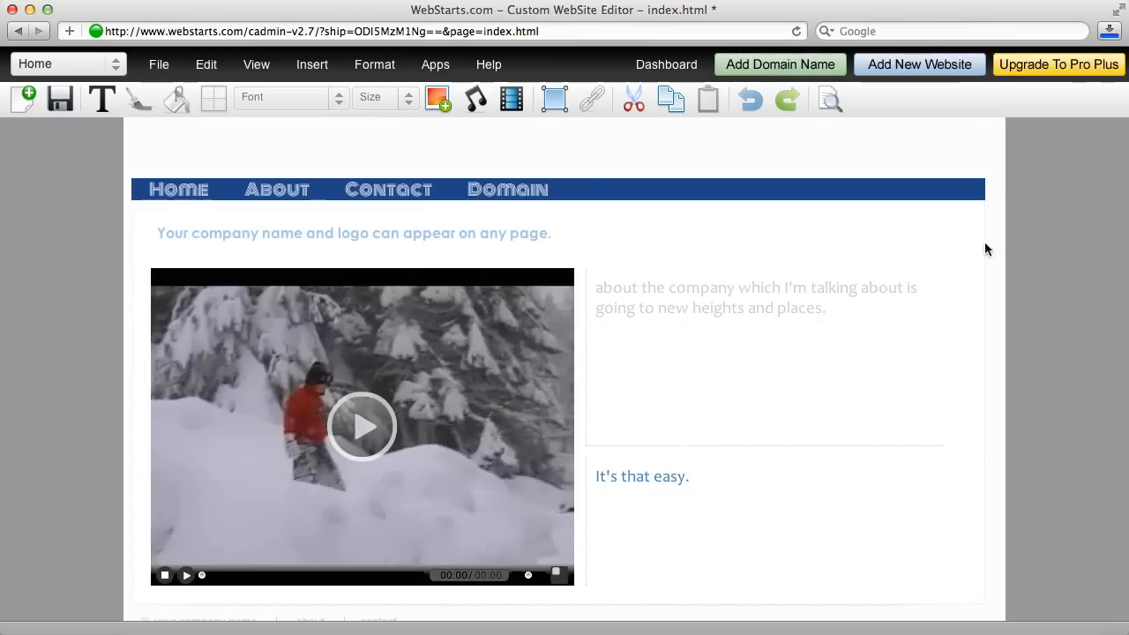
{"action": "left_click", "coordinate": [60, 99]}
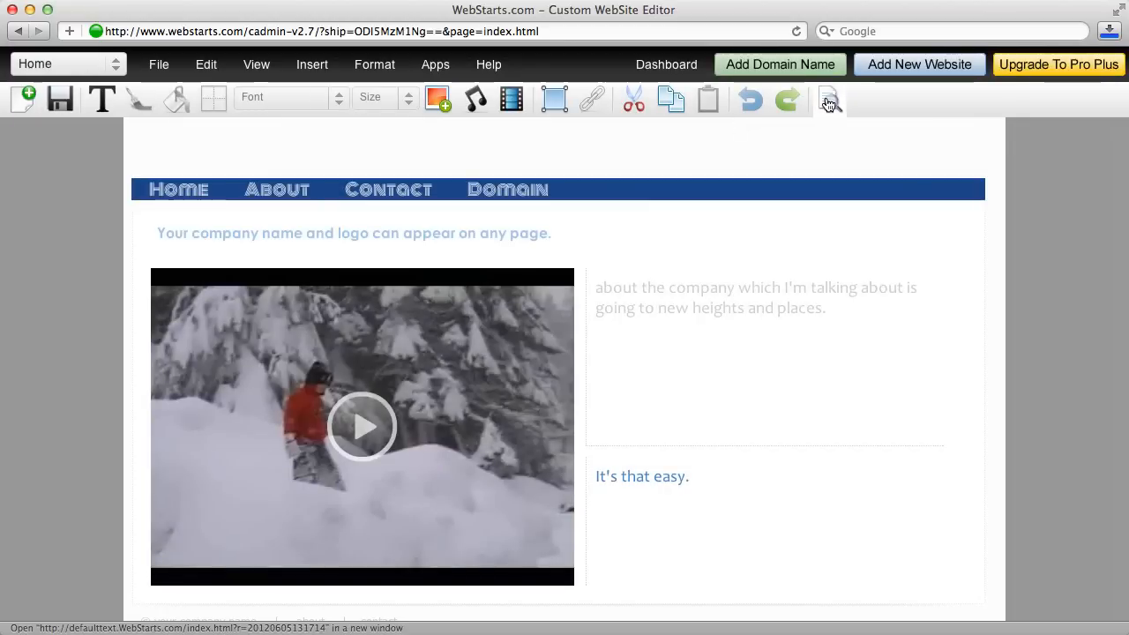
- Preview the saved Home page in a new window
{"action": "left_click", "coordinate": [827, 99]}
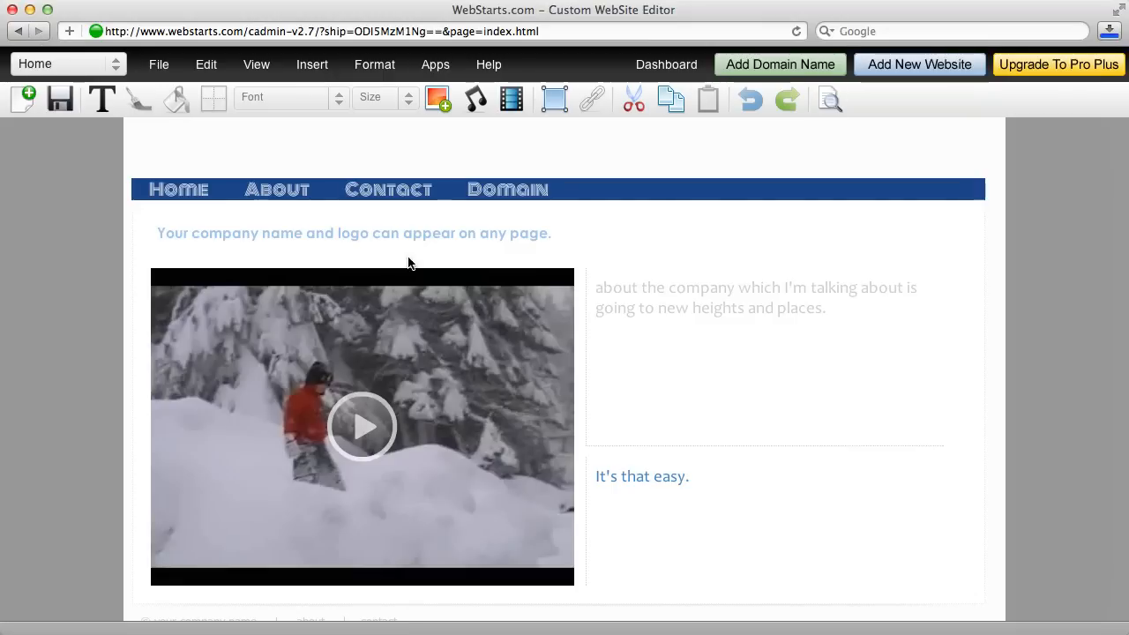
{"action": "mouse_move", "coordinate": [808, 197]}
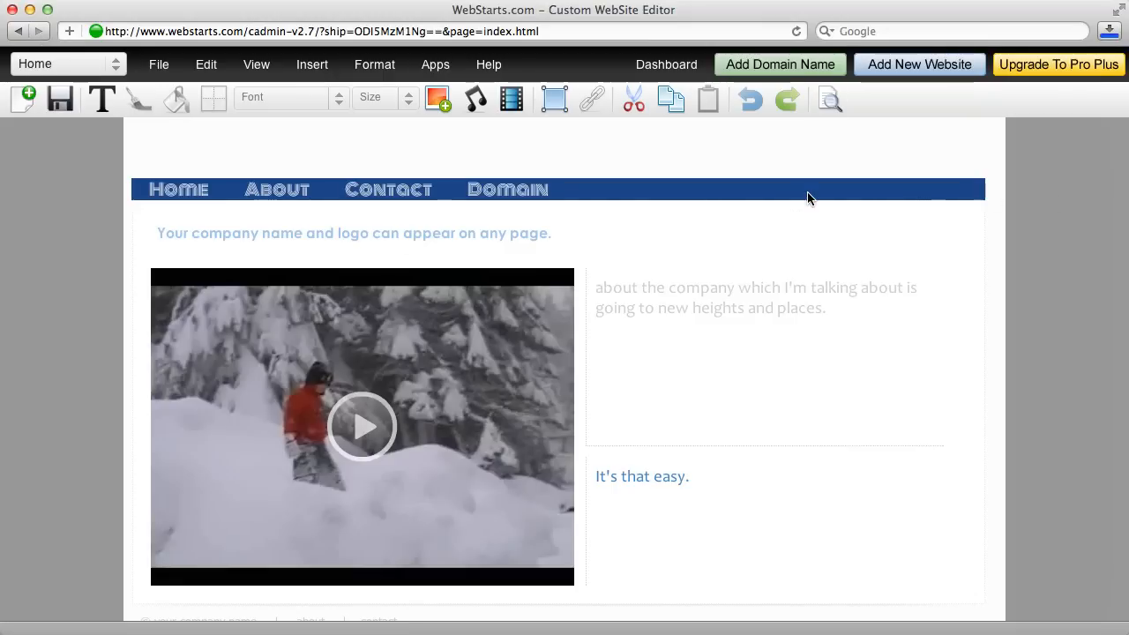
{"action": "mouse_move", "coordinate": [51, 168]}
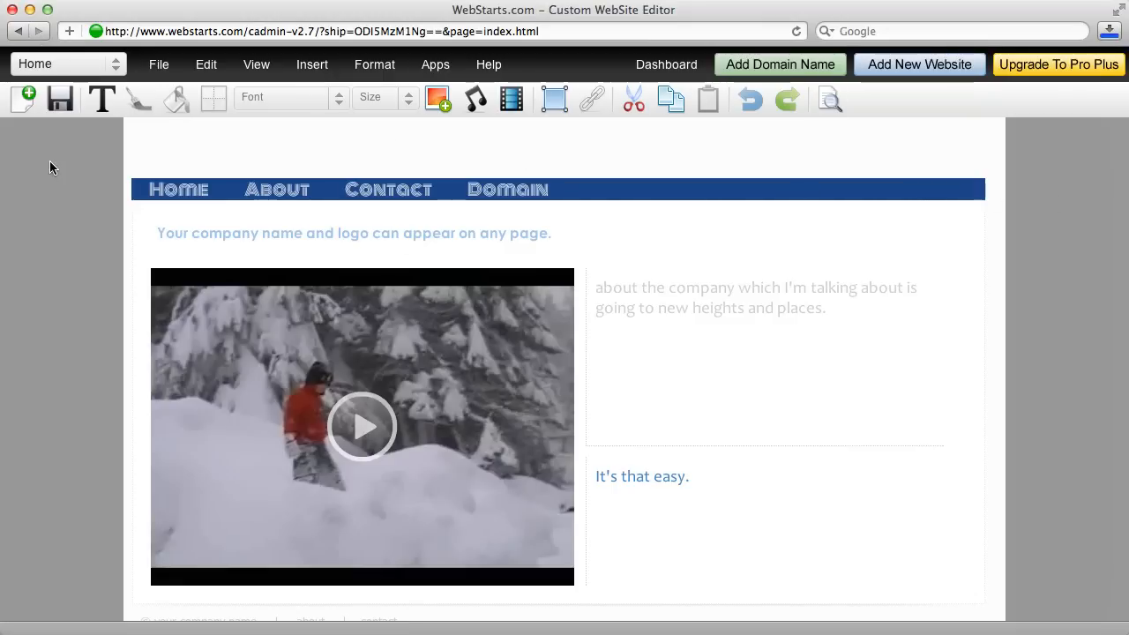